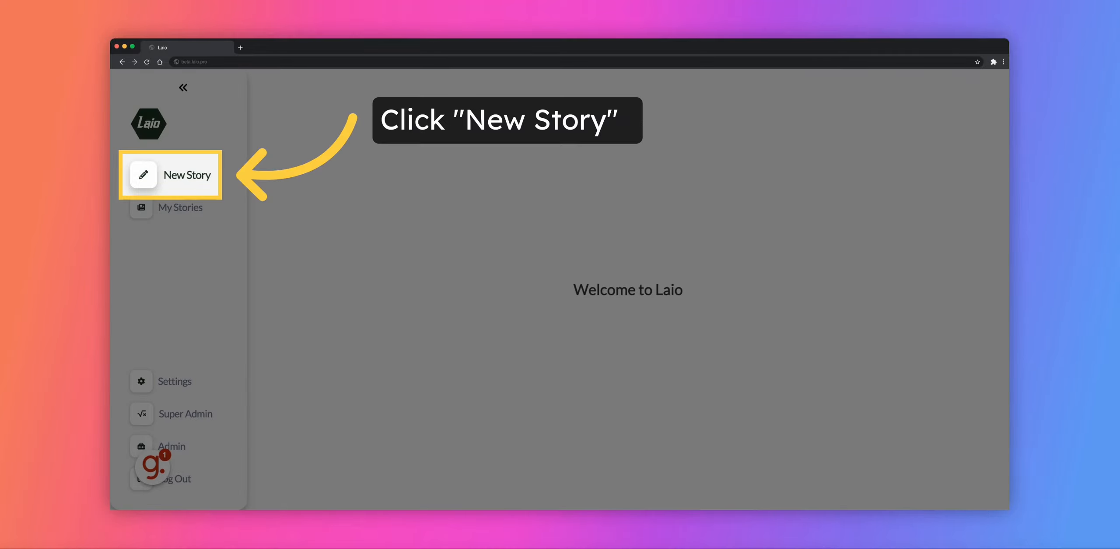
Start a new story from the TU/e bicycle article URL to get suggested search words.
left_click(170, 174)
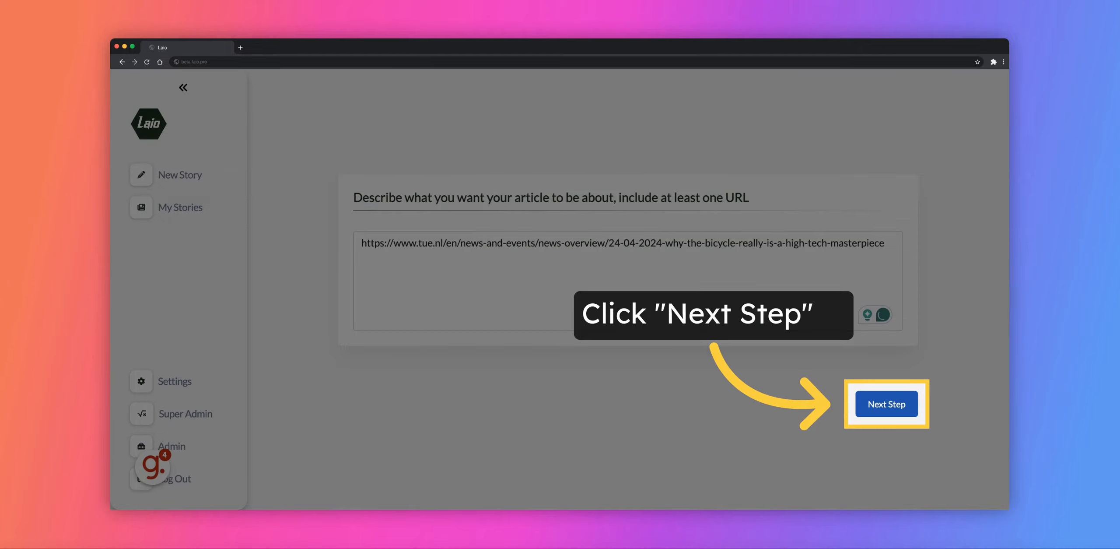
left_click(886, 403)
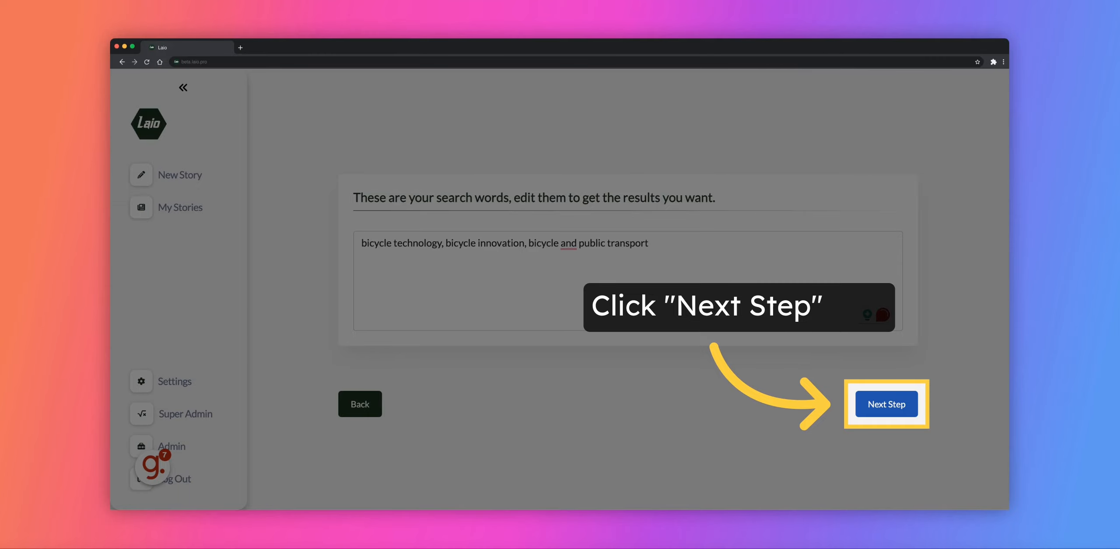
Accept the search words and select the systematic review and second synergy article as sources.
left_click(885, 402)
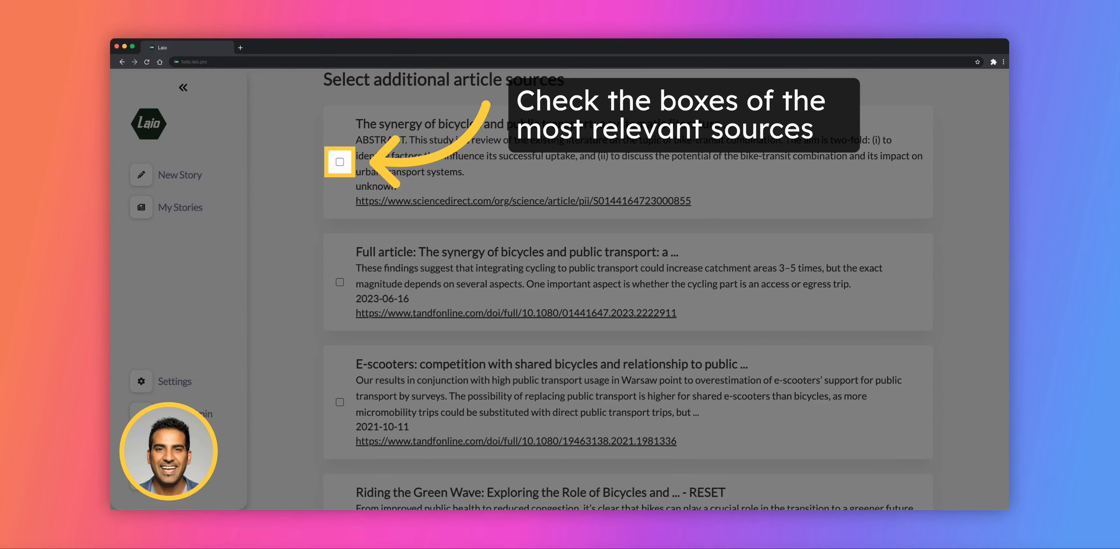
left_click(340, 162)
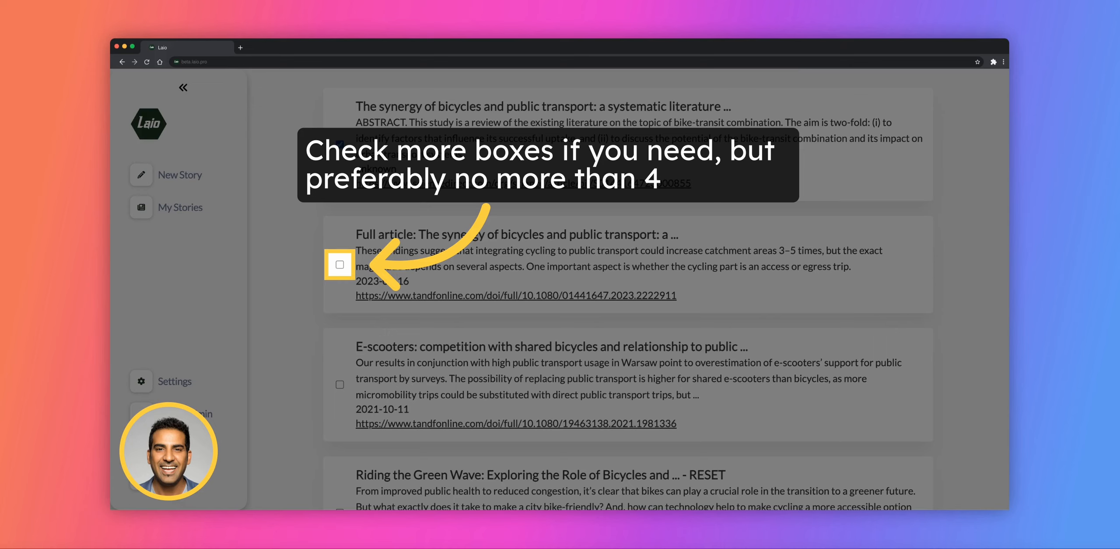
left_click(339, 265)
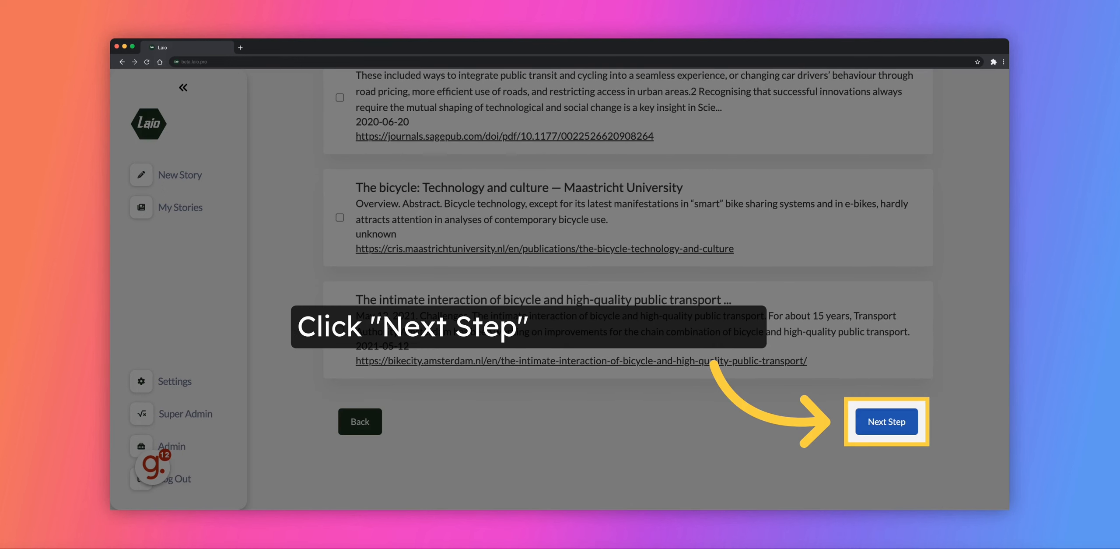
Continue past sources and questions, keep the title and intro, and generate "Pedals and Platforms".
left_click(885, 421)
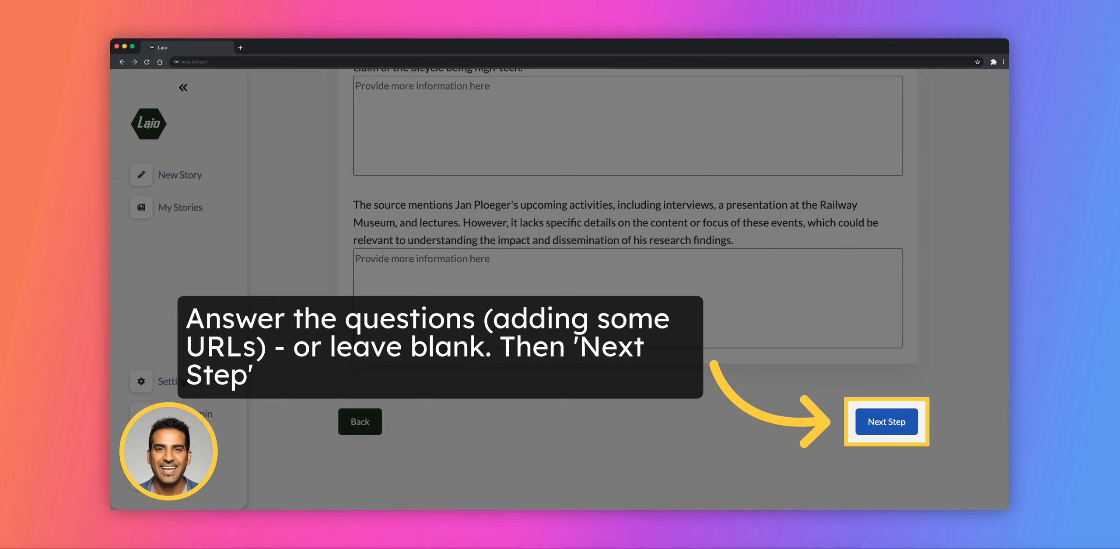
left_click(885, 421)
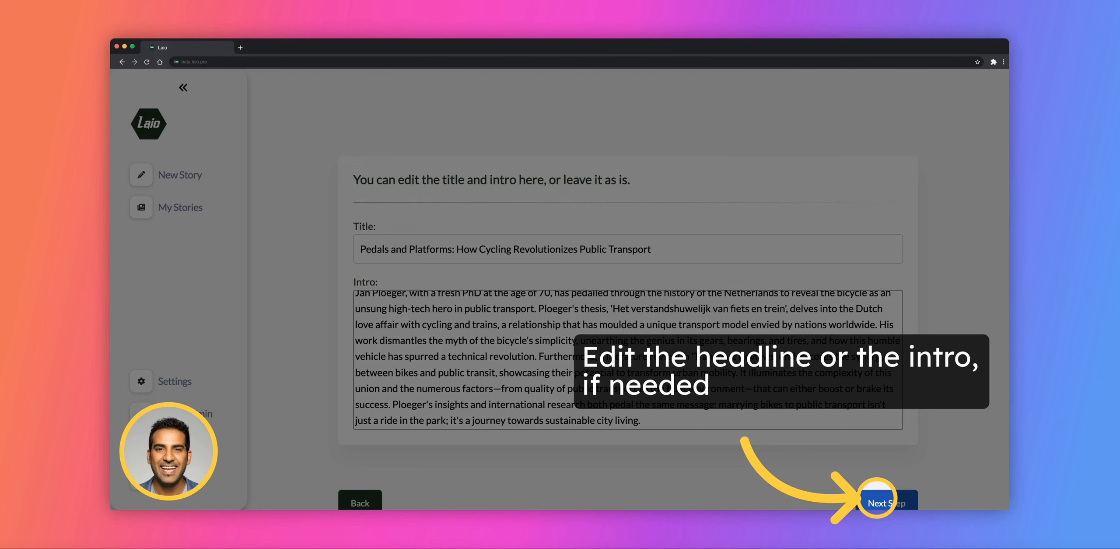
left_click(886, 501)
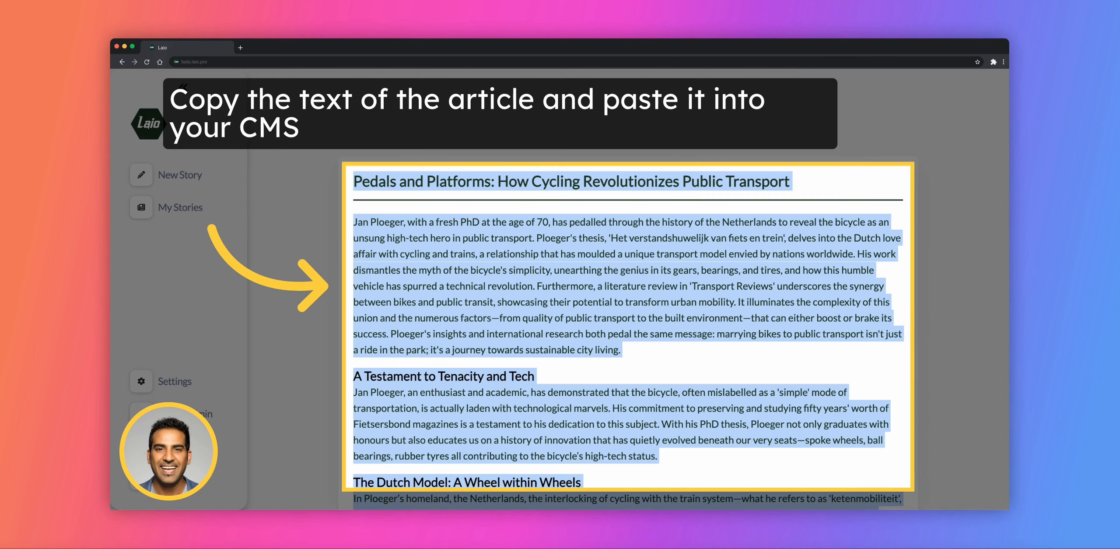